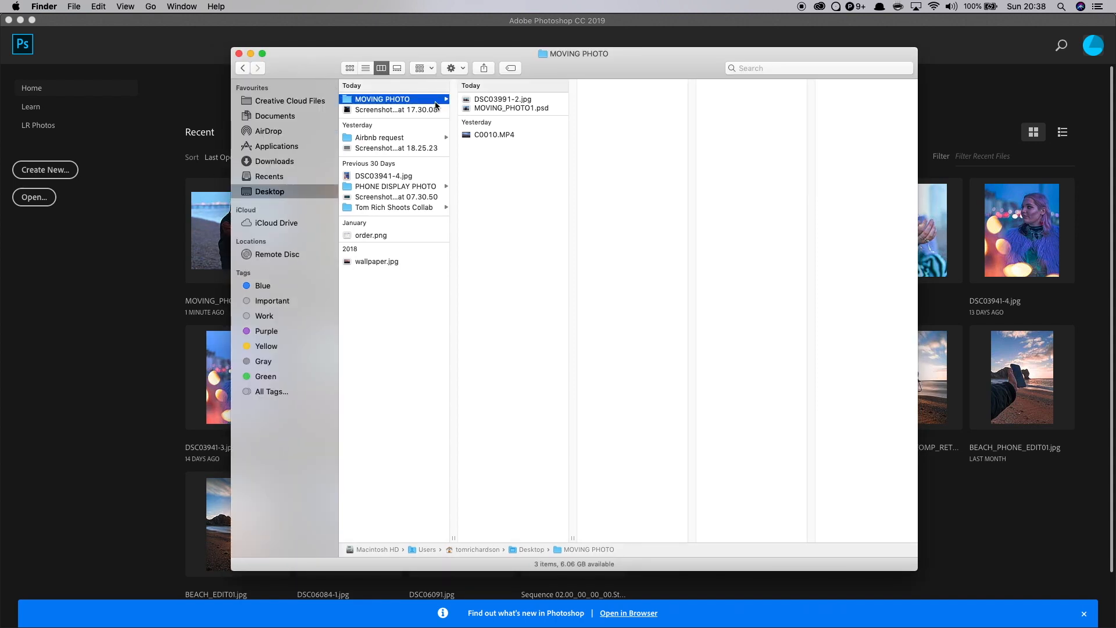
# Preview the DSC03991-2 photo details, then the C0011 beach video clip in Quick Look.
pyautogui.click(502, 99)
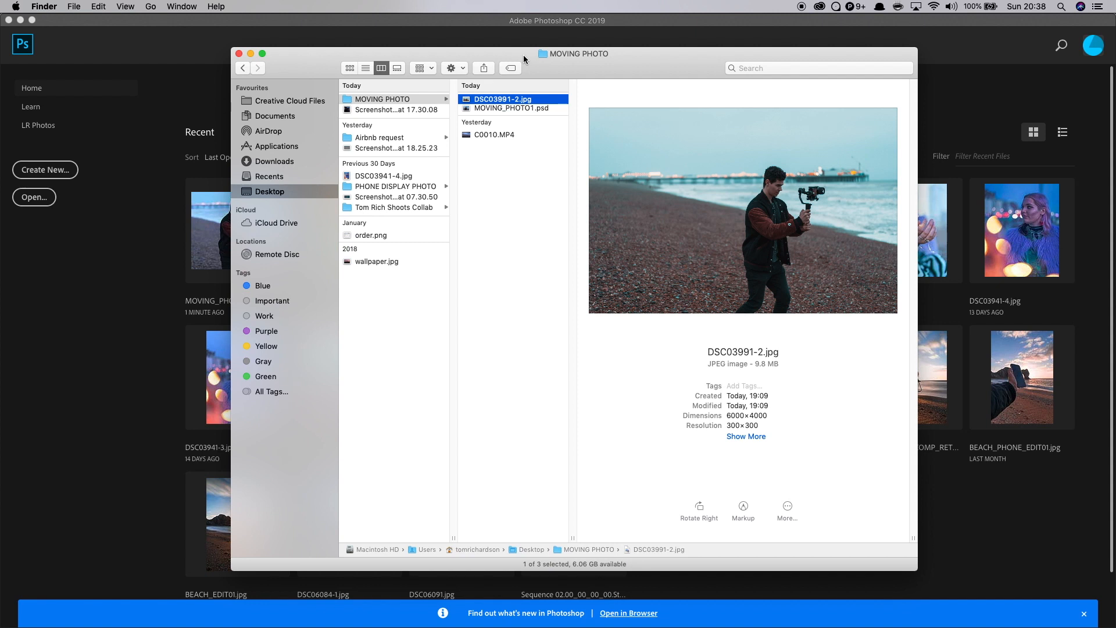
pyautogui.click(511, 108)
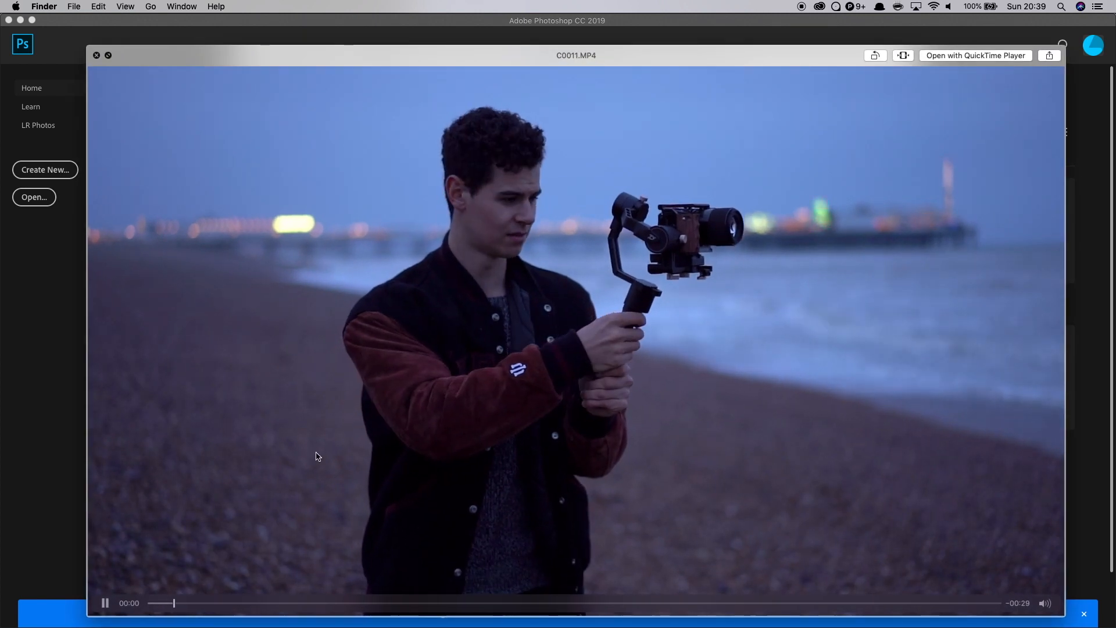
# Pause and resume the clip, then scrub forward through its footage.
pyautogui.click(106, 603)
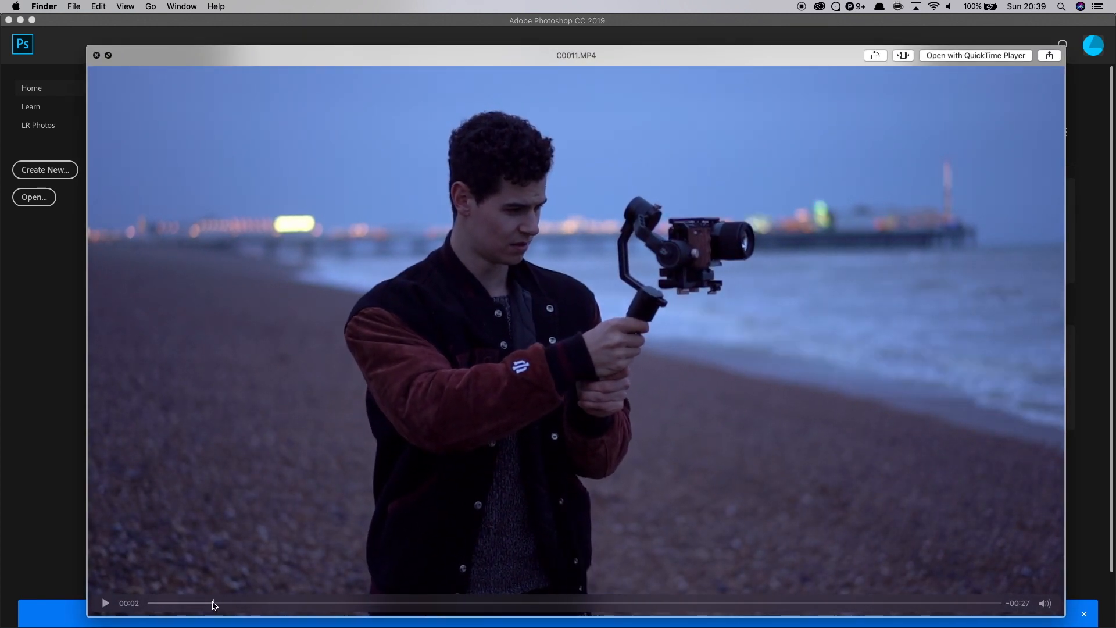
pyautogui.click(106, 603)
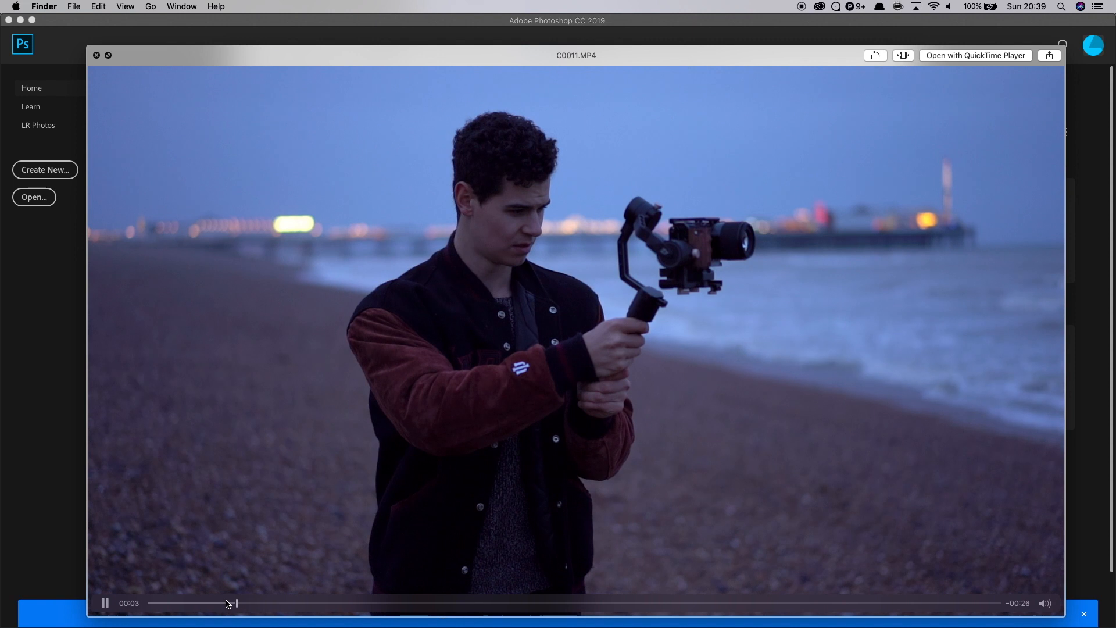
pyautogui.moveTo(232, 603); pyautogui.dragTo(349, 603)
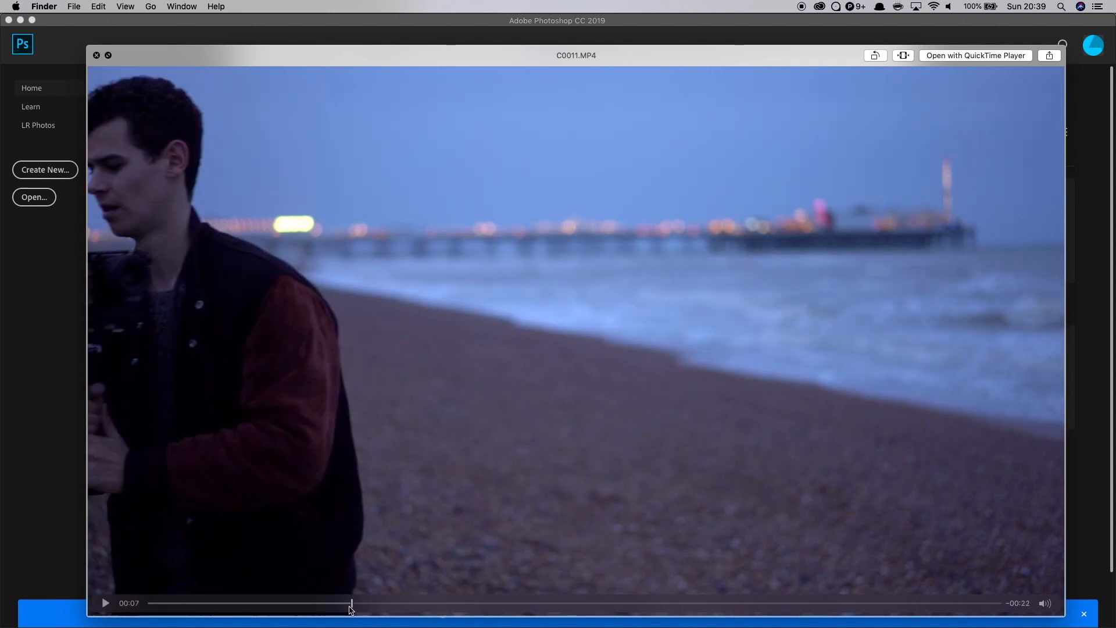
pyautogui.moveTo(349, 605); pyautogui.dragTo(435, 605)
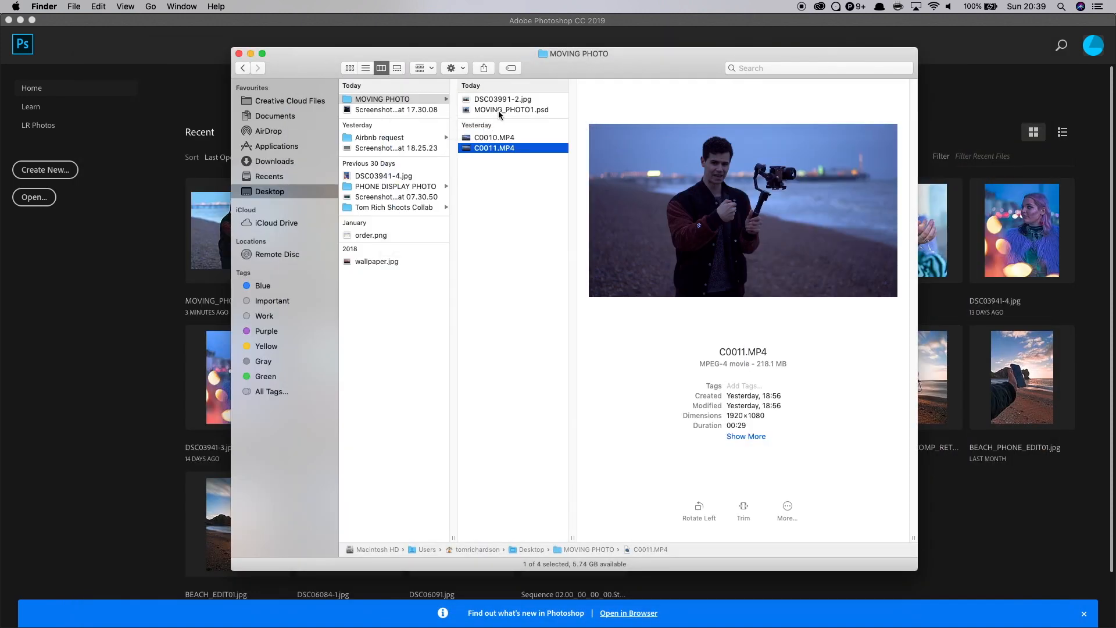
# Create a new blank document 2000 by 2000 pixels via File > New.
pyautogui.click(502, 99)
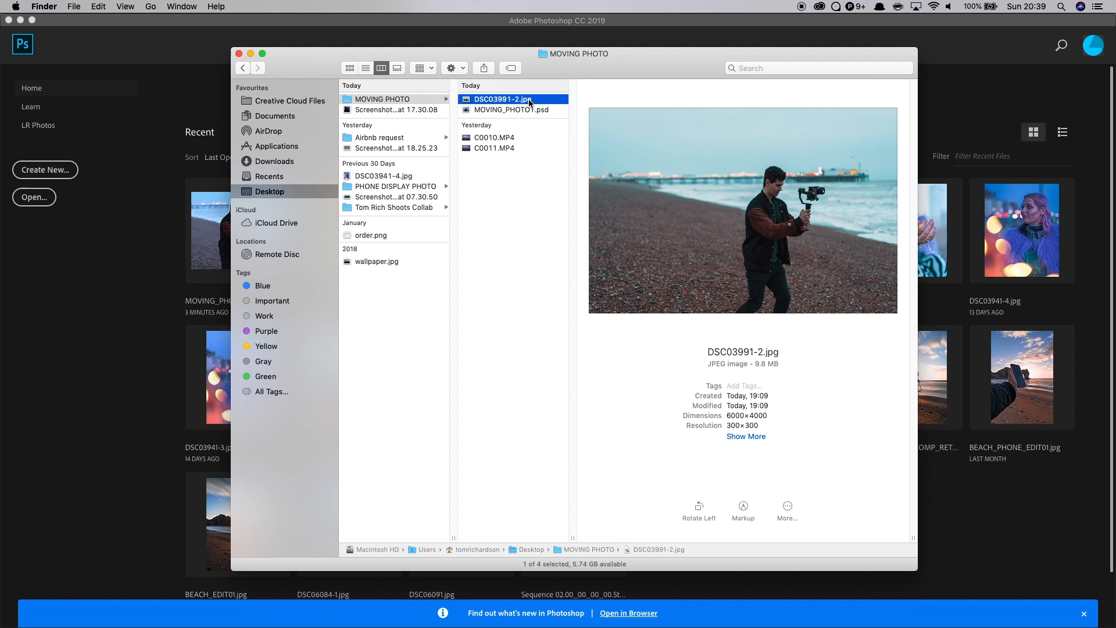
pyautogui.click(105, 7)
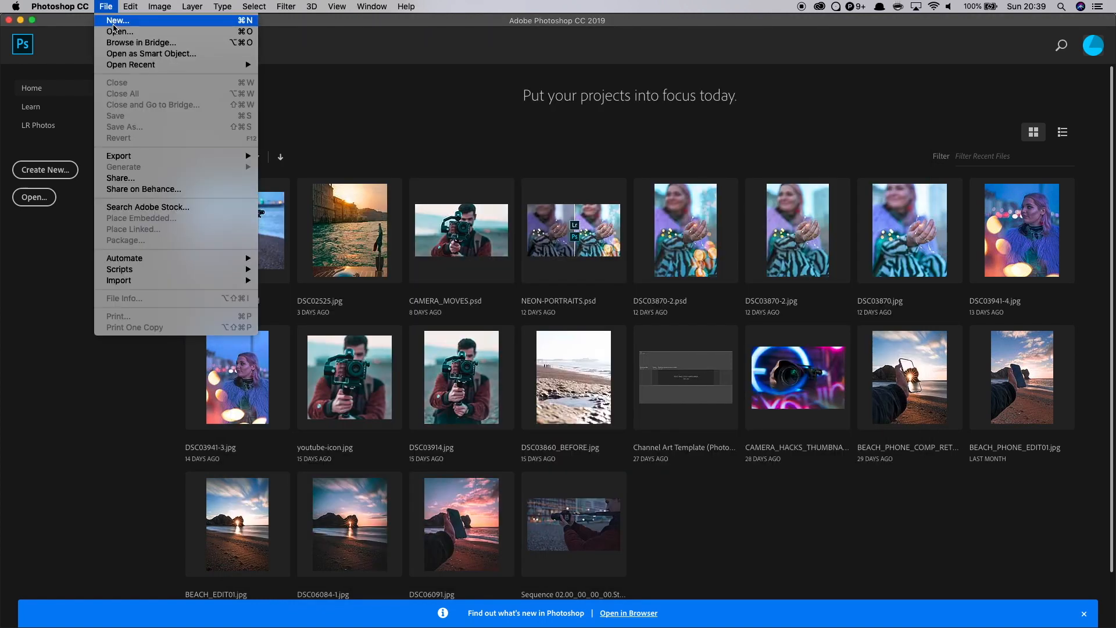
pyautogui.click(115, 21)
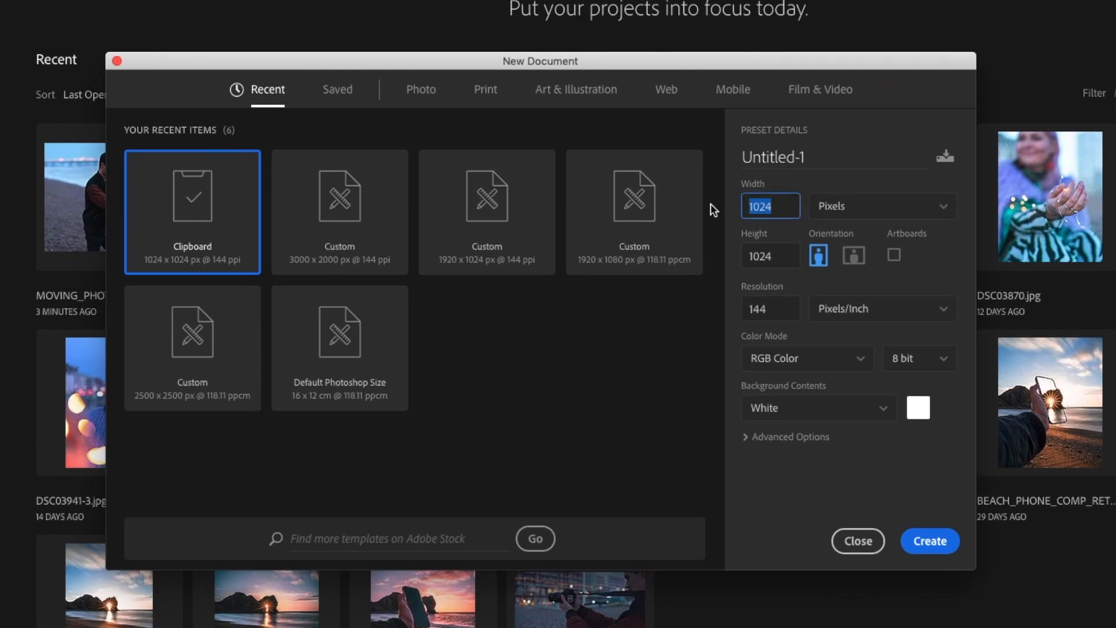
pyautogui.write('2000')
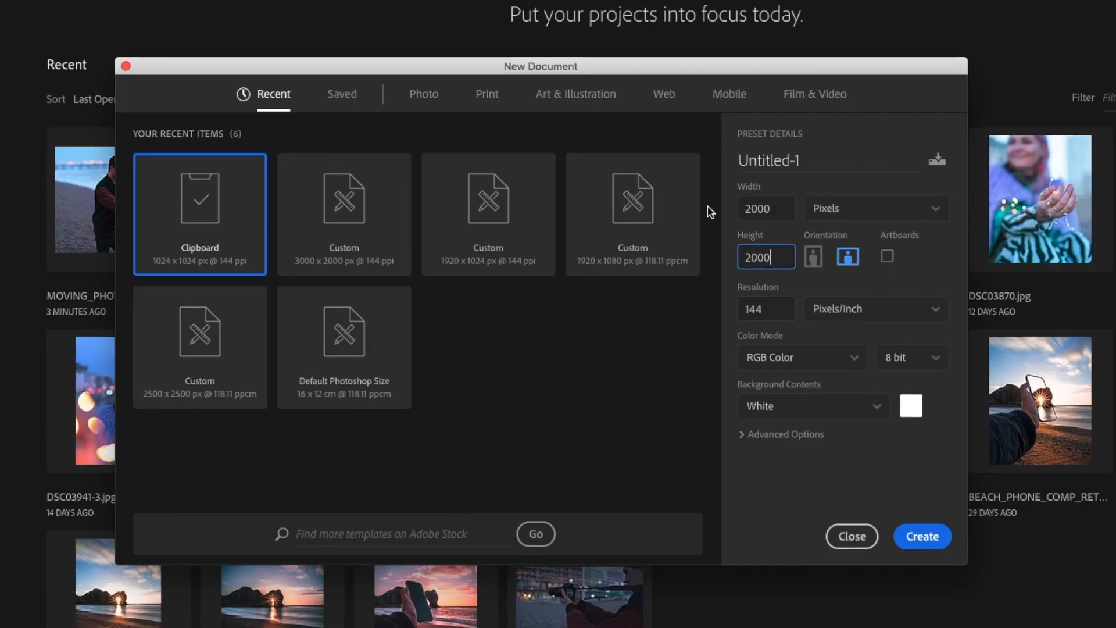
pyautogui.click(922, 536)
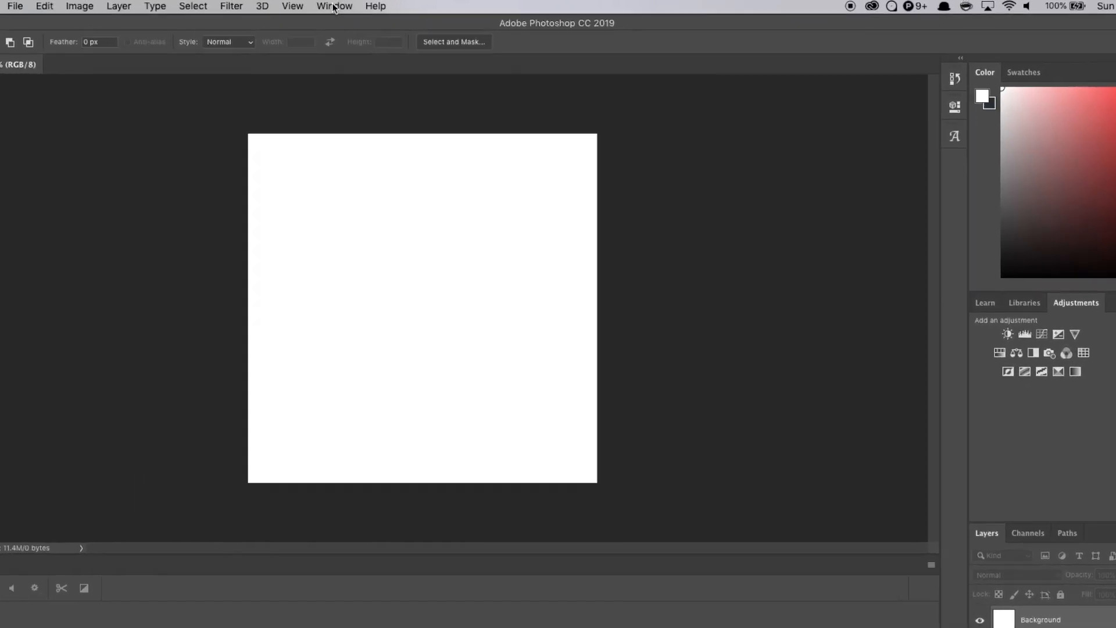
# Show the Timeline panel from the Window menu and bring in the C0011 clip as a layer.
pyautogui.click(334, 7)
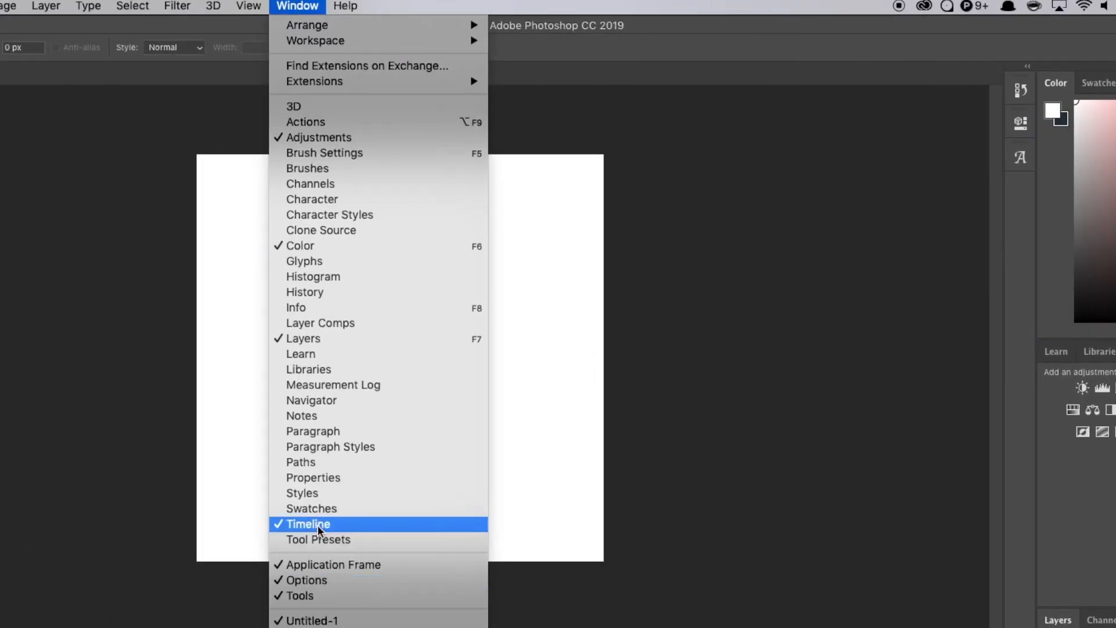
pyautogui.click(308, 523)
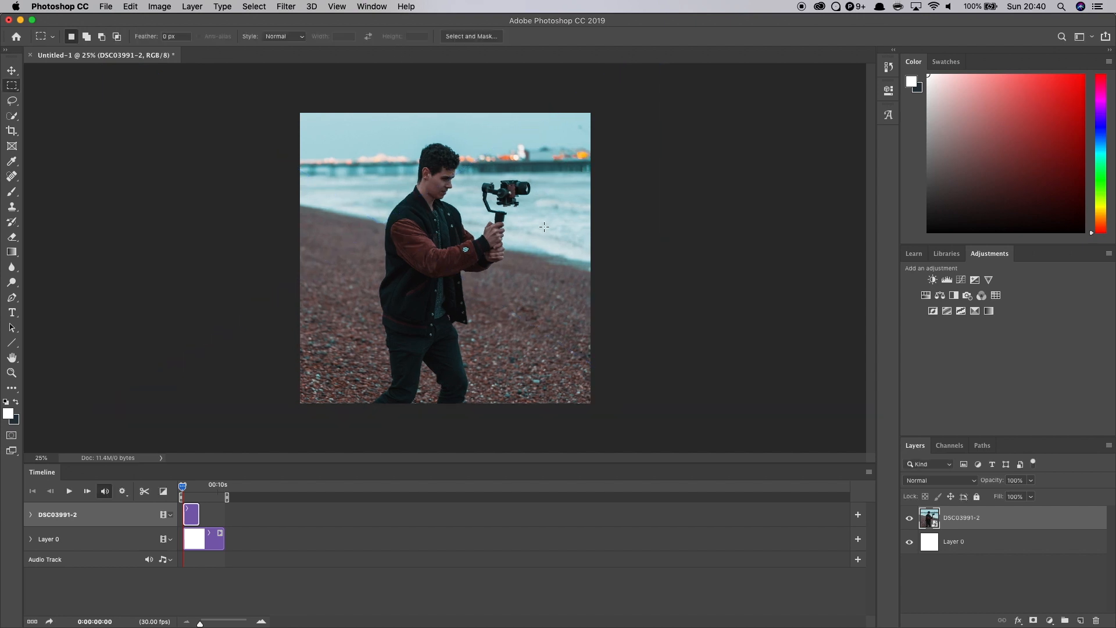
pyautogui.click(8, 71)
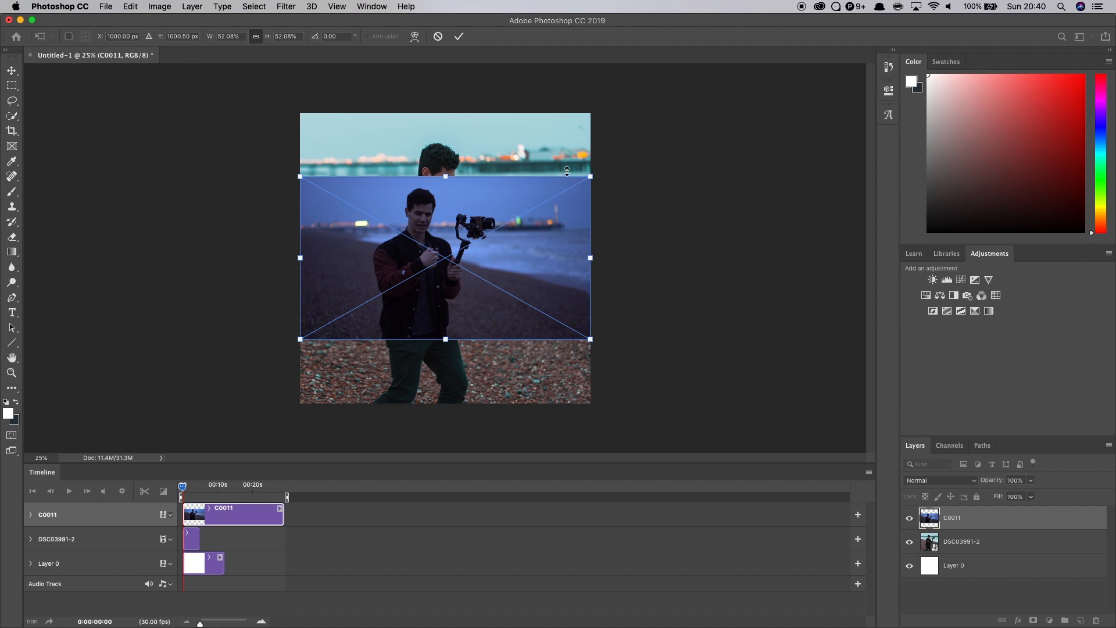
# Enlarge the beach video over the canvas and position the scaled-up photo of the man.
pyautogui.moveTo(590, 171); pyautogui.dragTo(710, 108)
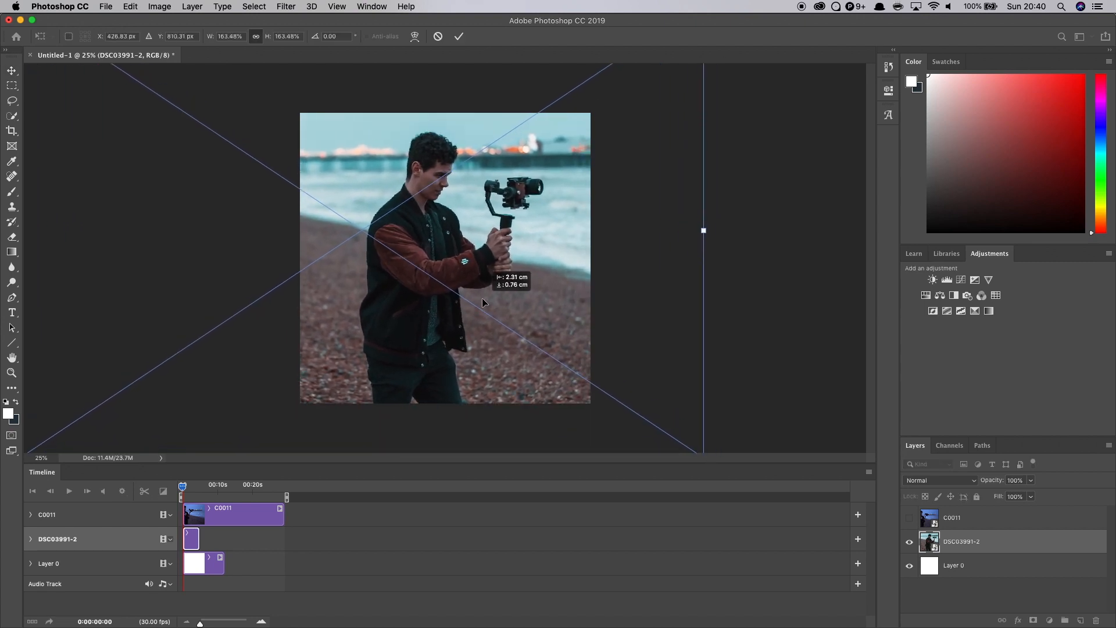
pyautogui.moveTo(483, 302); pyautogui.dragTo(456, 310)
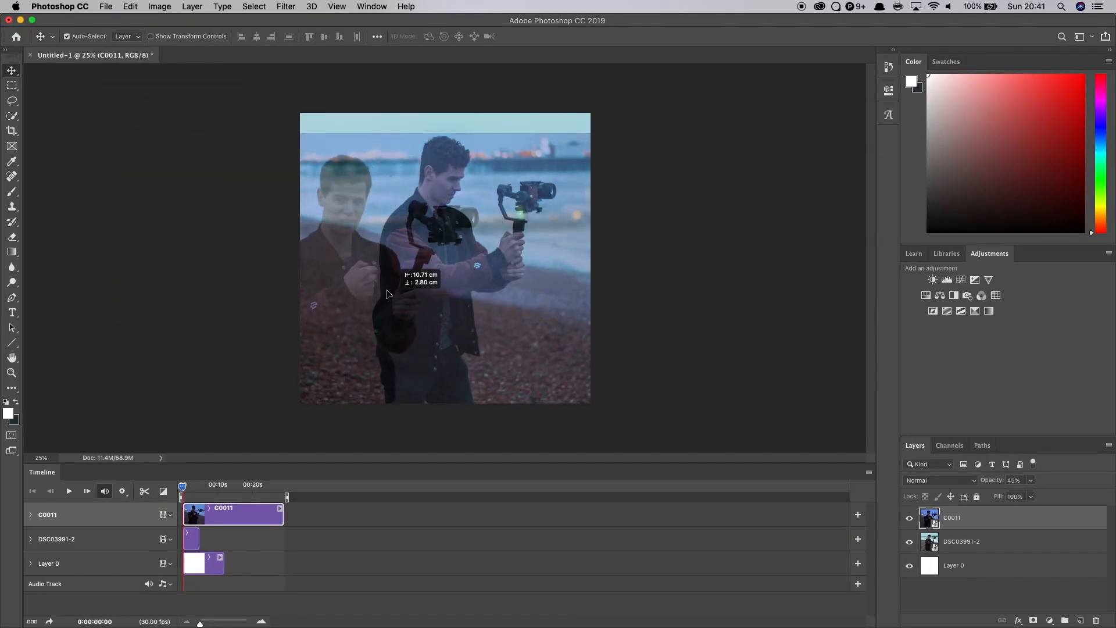
# Move the semi-transparent beach video so its pier lines up with the photo's pier.
pyautogui.moveTo(388, 294); pyautogui.dragTo(356, 270)
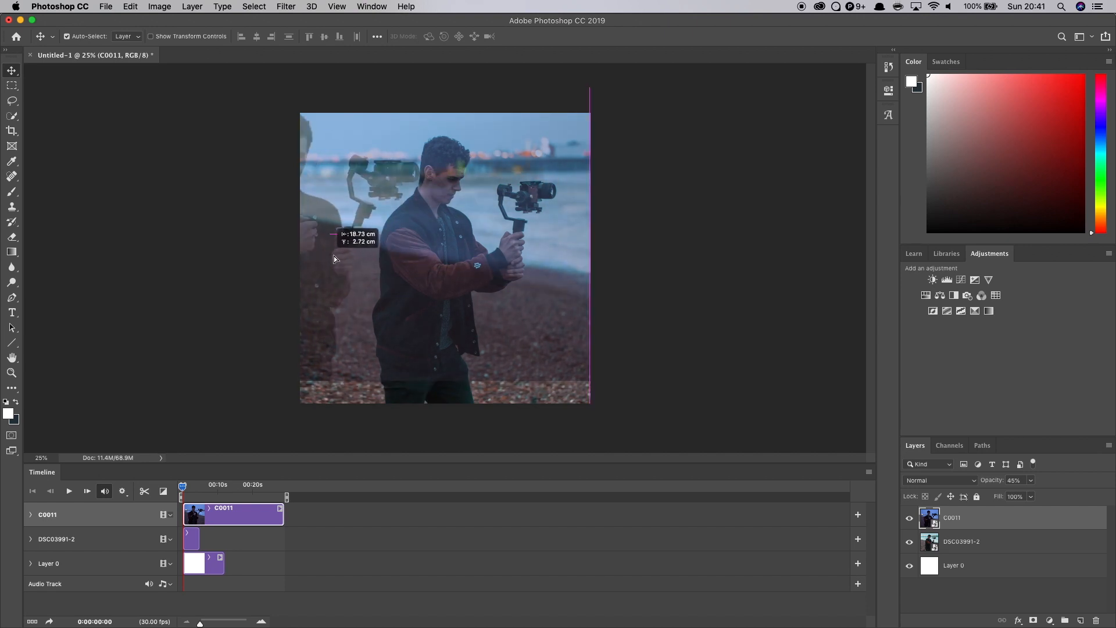
pyautogui.moveTo(335, 258); pyautogui.dragTo(375, 244)
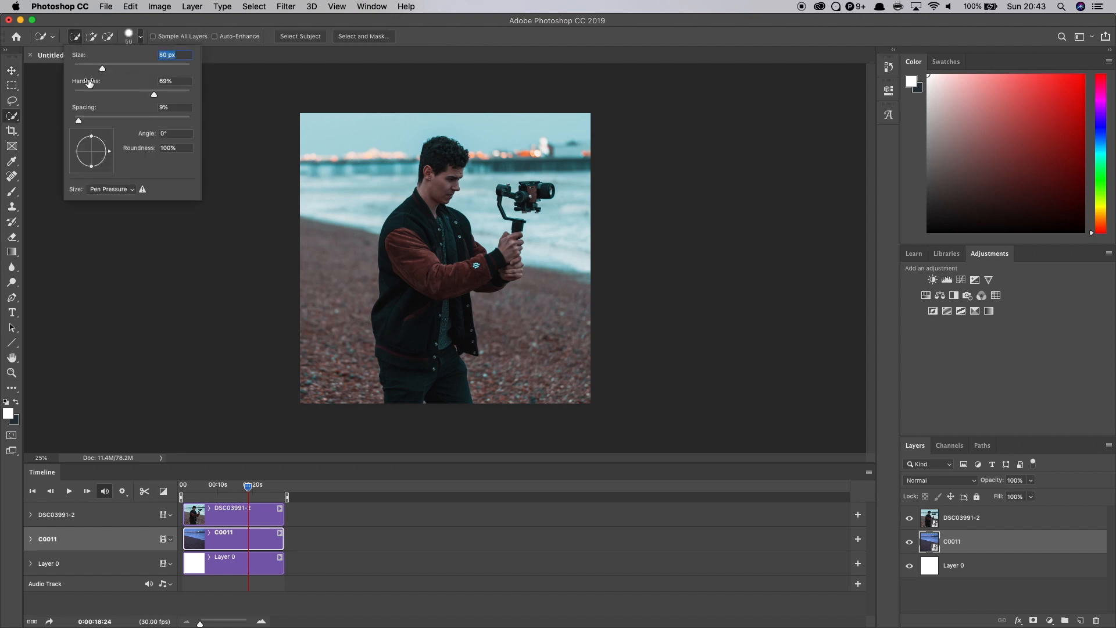
pyautogui.moveTo(113, 50)
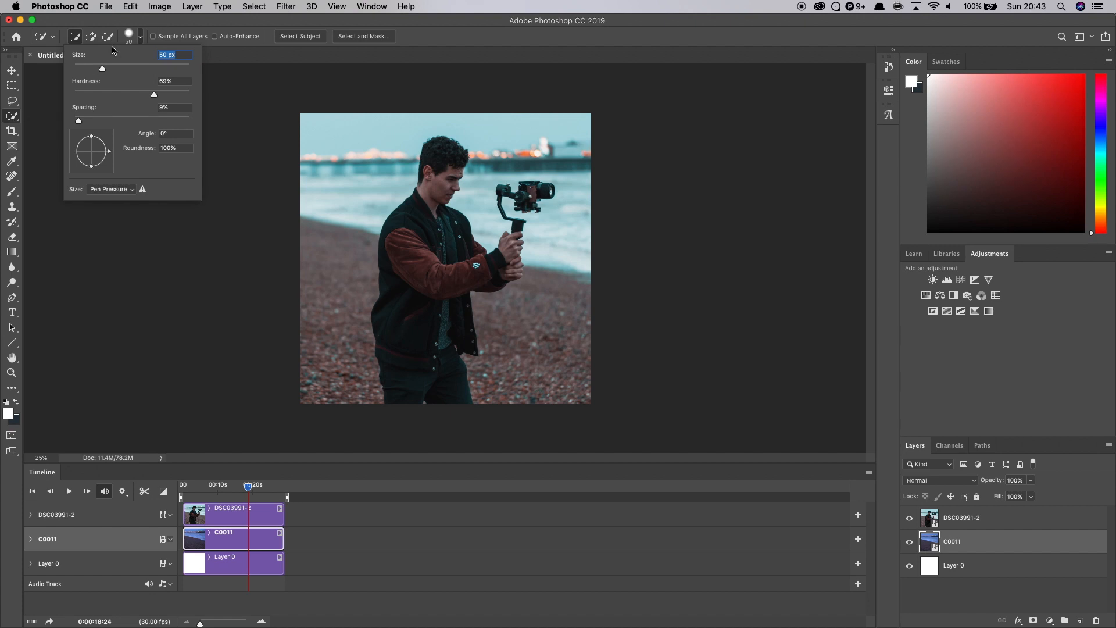
# Adjust the Quick Selection brush hardness before painting over the man and gimbal.
pyautogui.moveTo(101, 68); pyautogui.dragTo(109, 69)
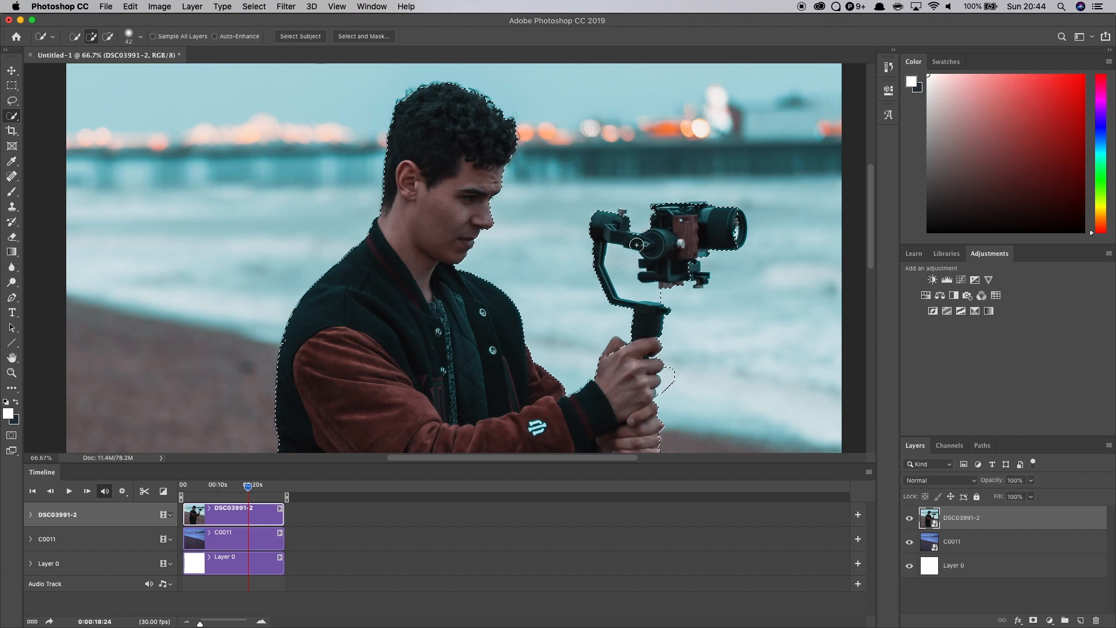
# Expand the selection around the man and gimbal by 2 pixels.
pyautogui.click(138, 36)
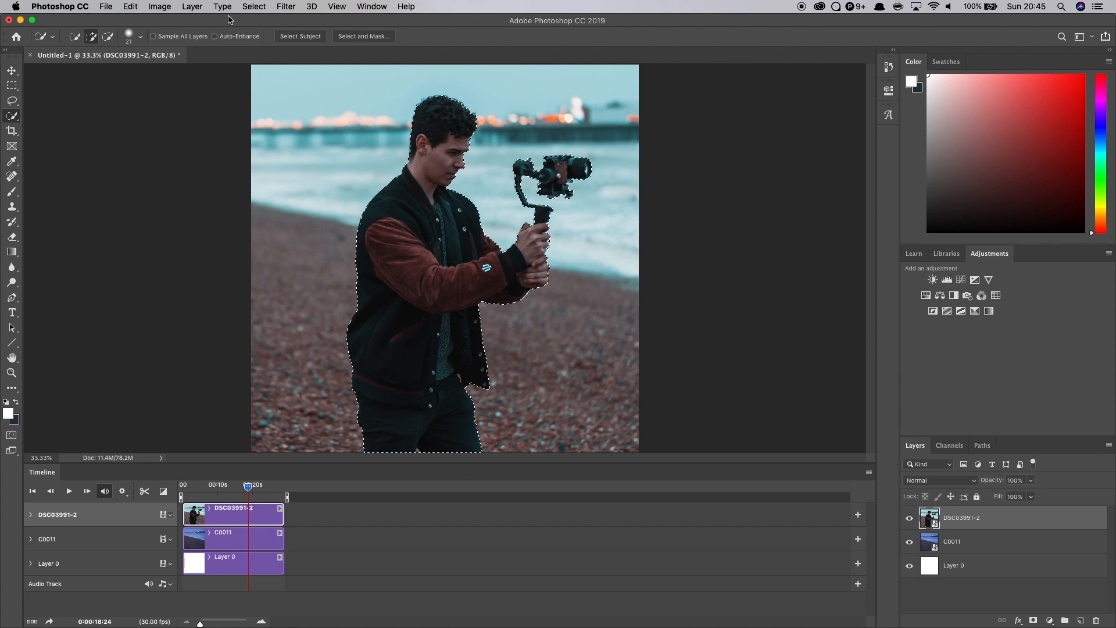
pyautogui.click(254, 6)
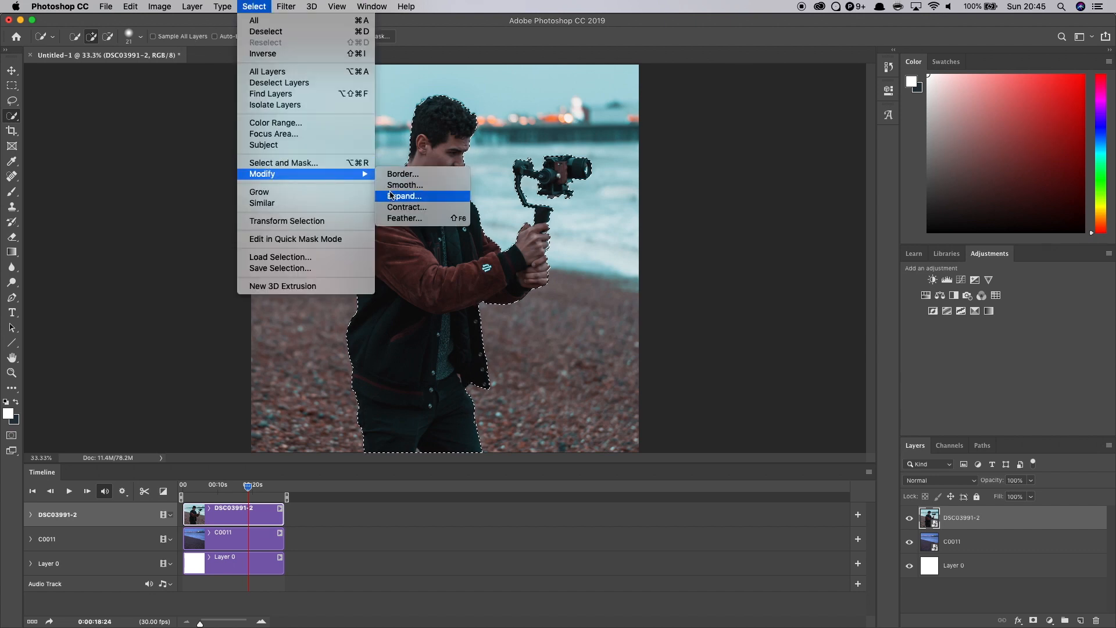
pyautogui.click(404, 196)
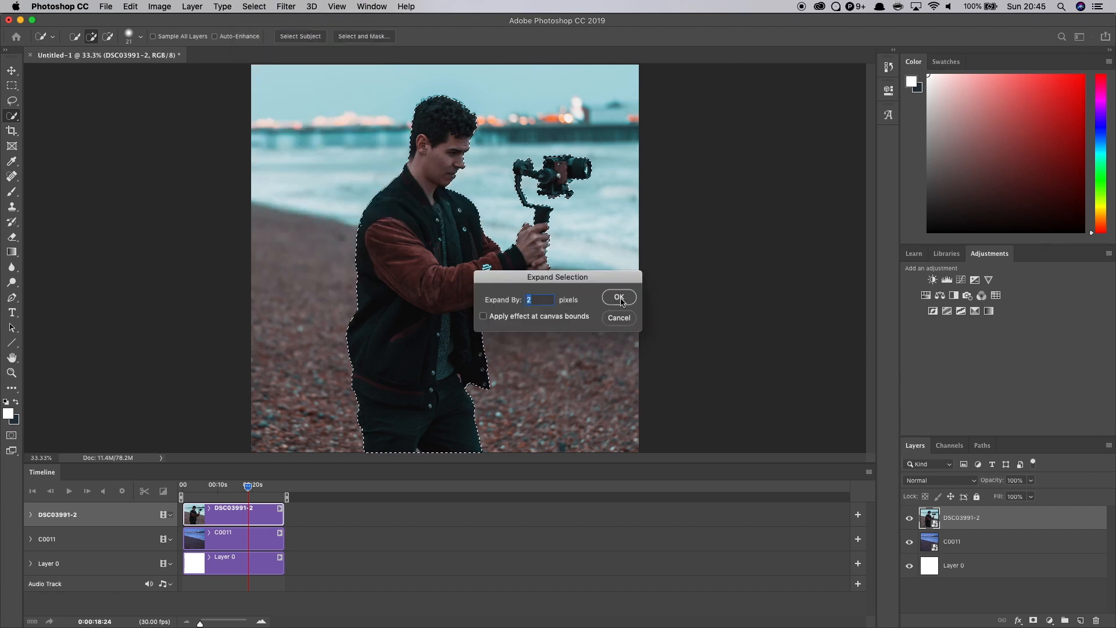
pyautogui.click(619, 297)
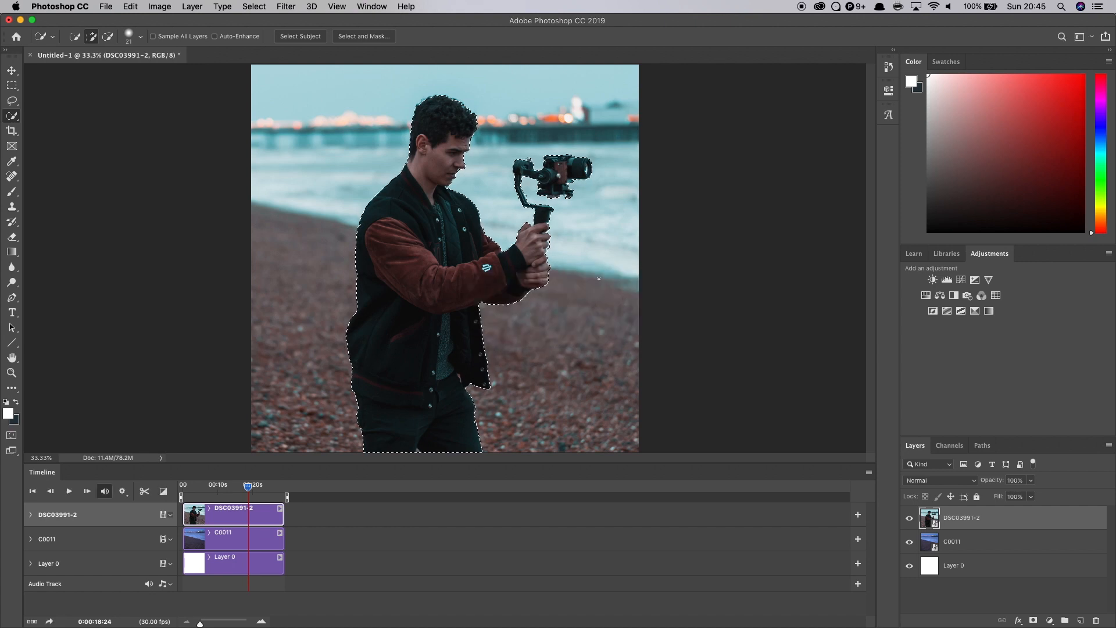
# Feather the selection edge with a 4-pixel radius.
pyautogui.click(254, 6)
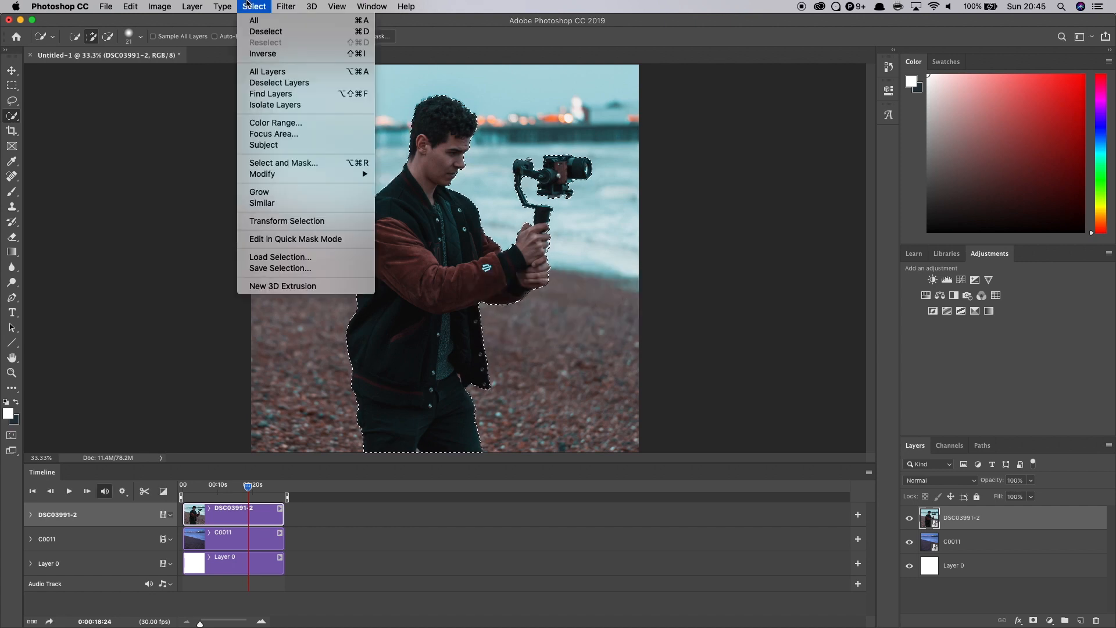
pyautogui.moveTo(262, 173)
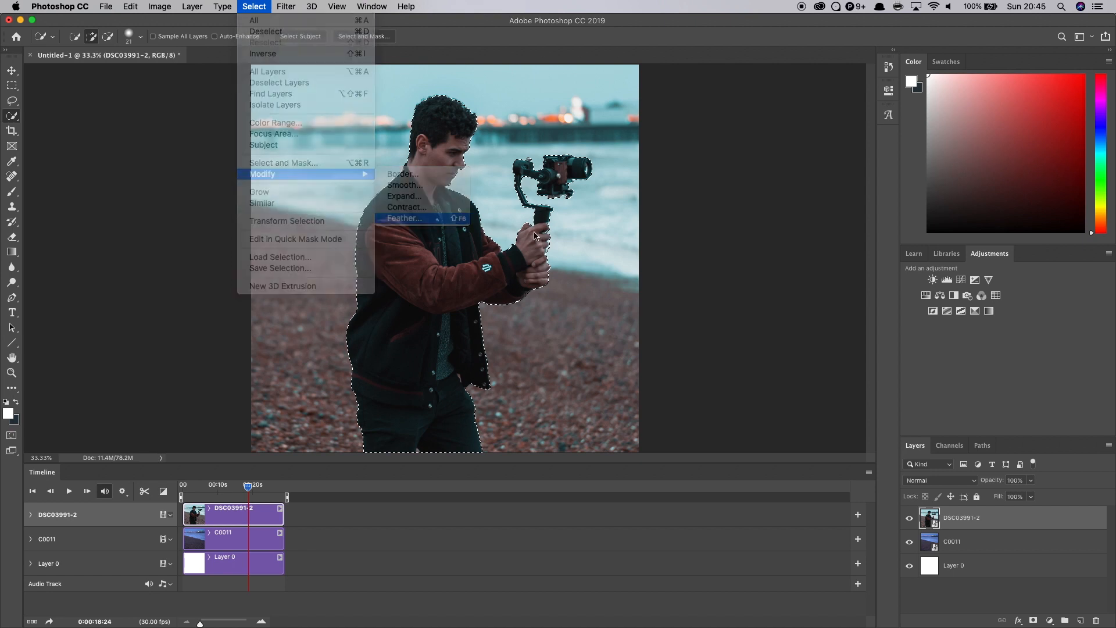
pyautogui.click(404, 218)
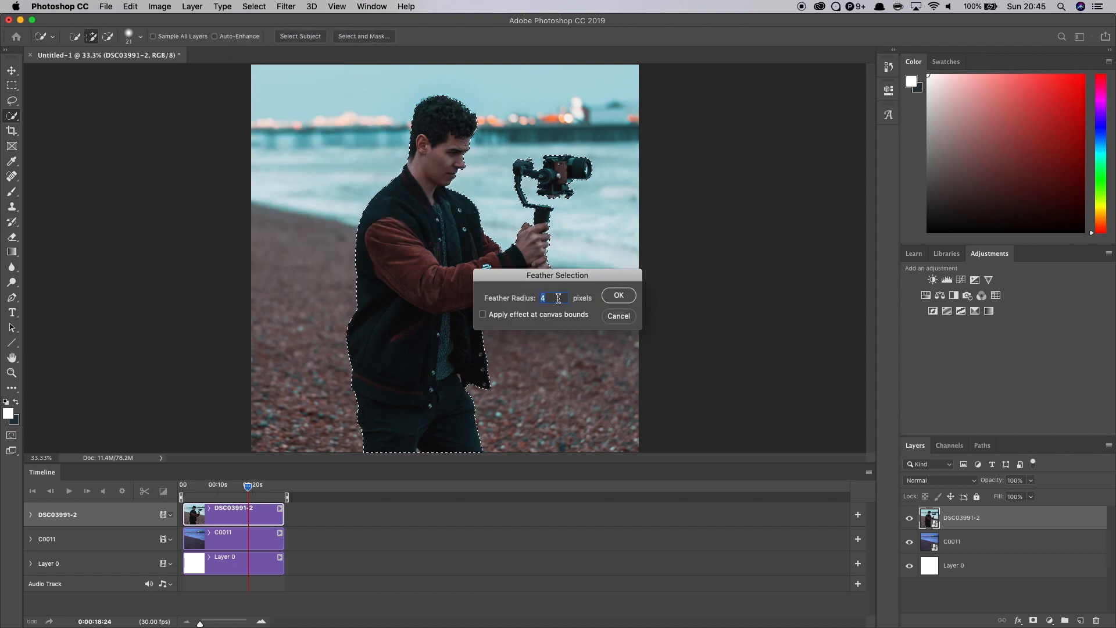
pyautogui.click(618, 296)
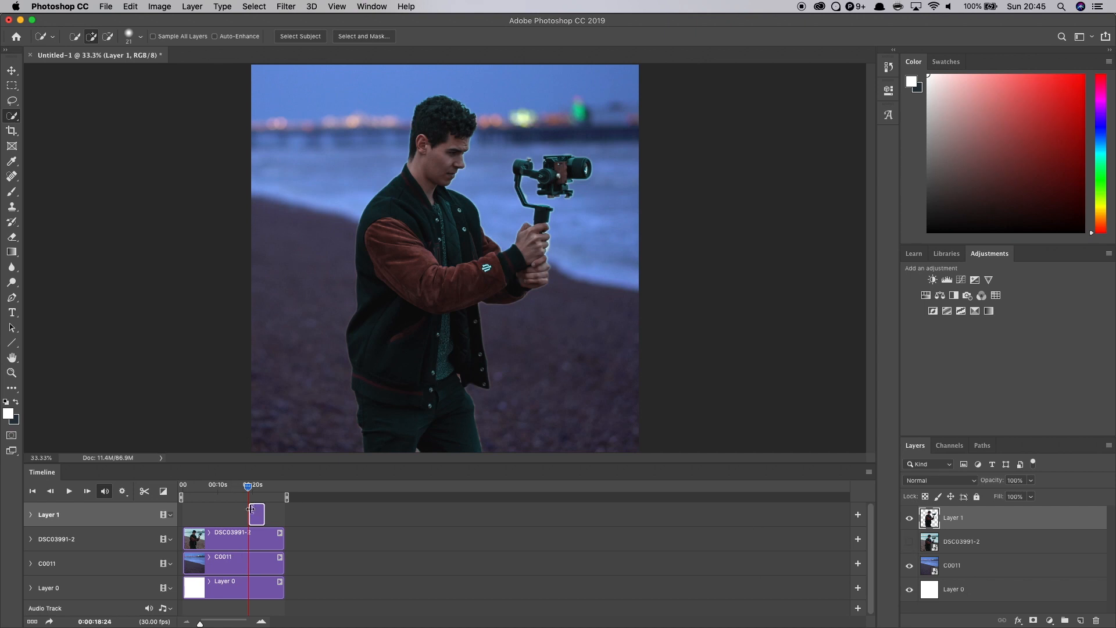
# Extend the cut-out Layer 1 to the full video length and move the playhead to about 12 seconds.
pyautogui.moveTo(255, 514); pyautogui.dragTo(224, 514)
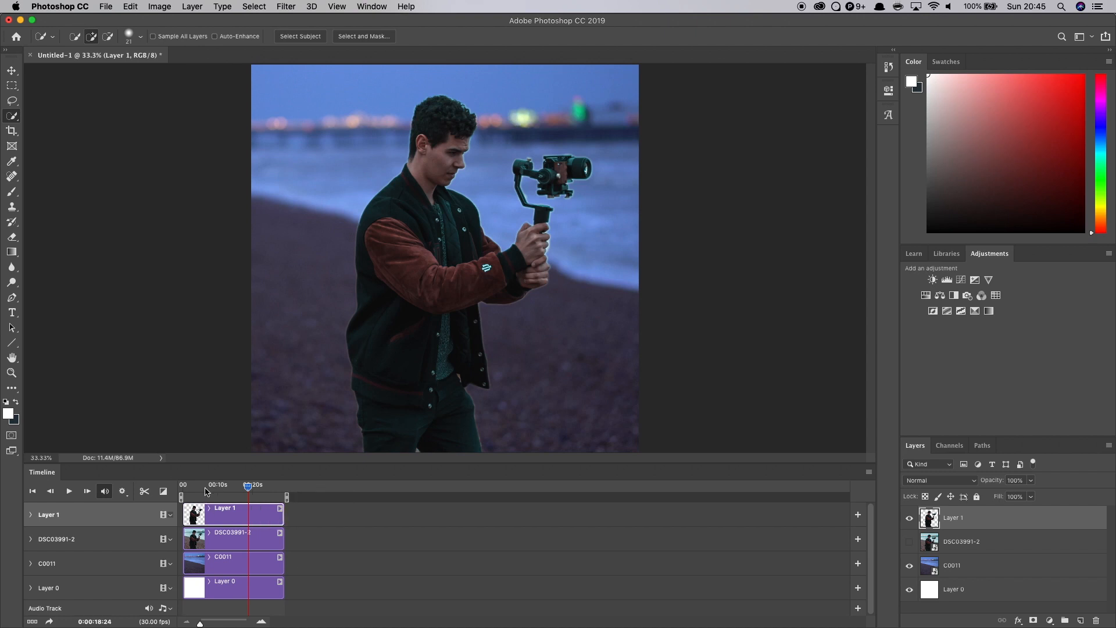
pyautogui.moveTo(247, 485); pyautogui.dragTo(250, 484)
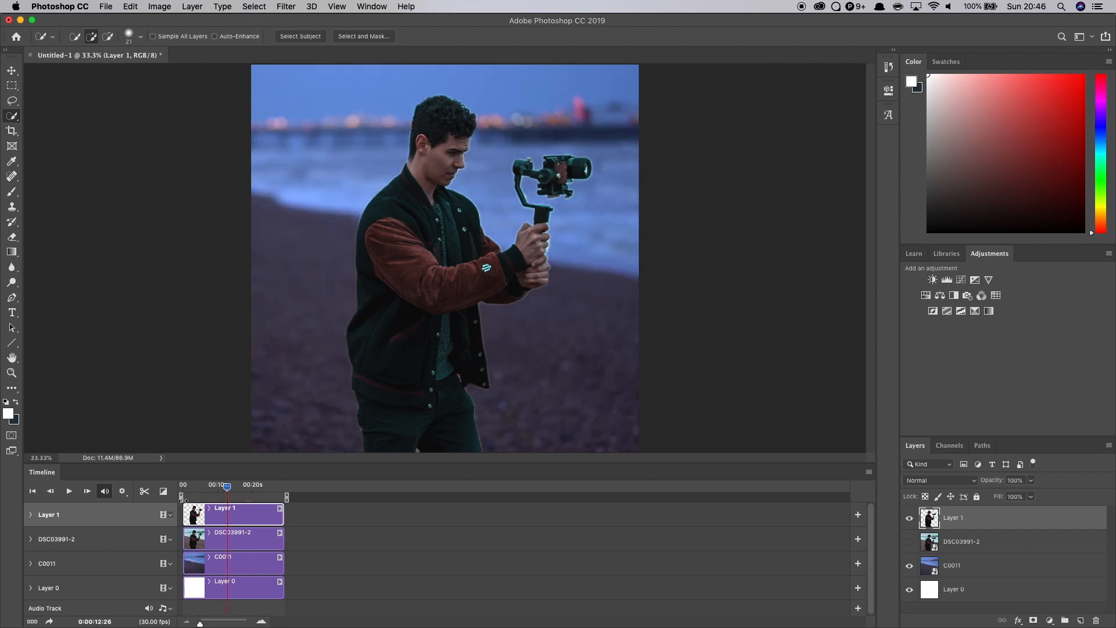
# Play the composite, then move the work area start to around the 13-second mark.
pyautogui.click(68, 491)
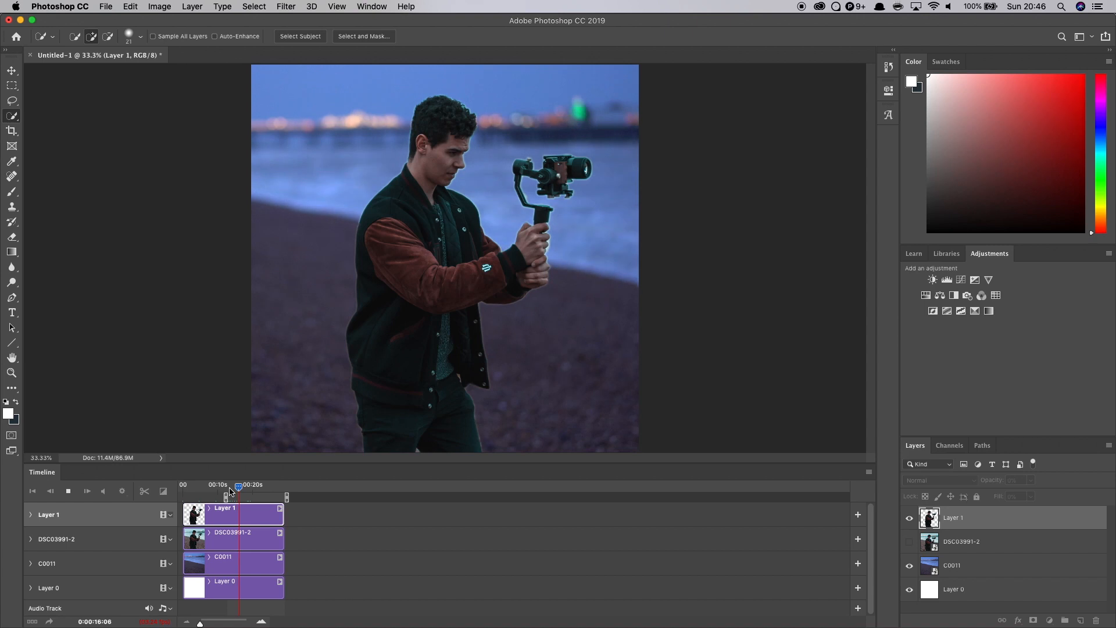
pyautogui.moveTo(238, 486); pyautogui.dragTo(246, 485)
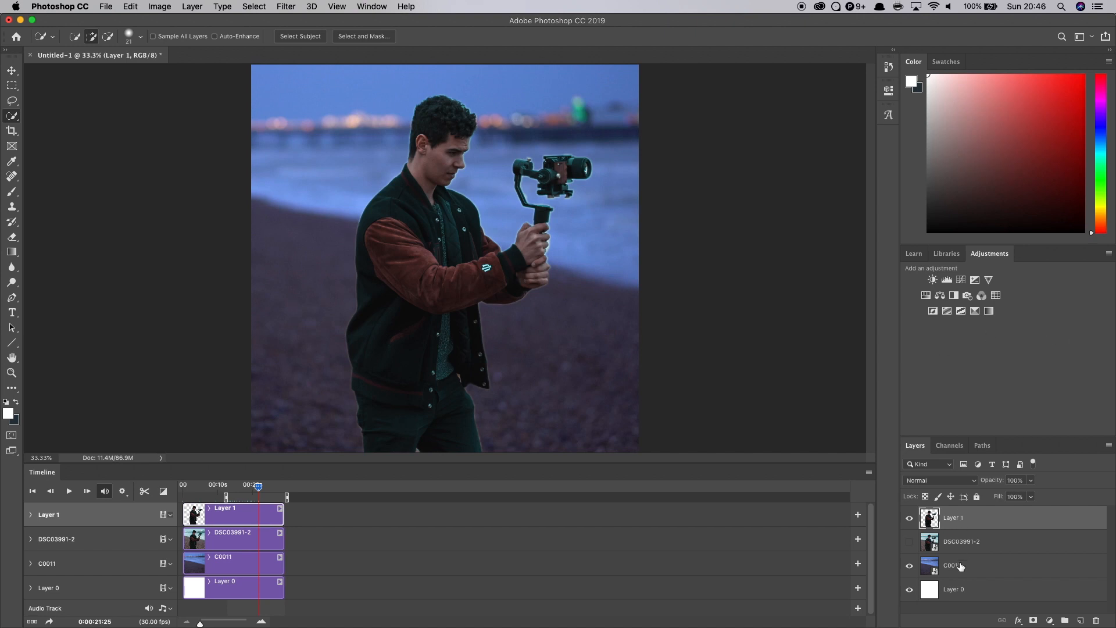
# Add a Brightness/Contrast layer above the C0011 beach clip at brightness 74, contrast 29.
pyautogui.click(960, 565)
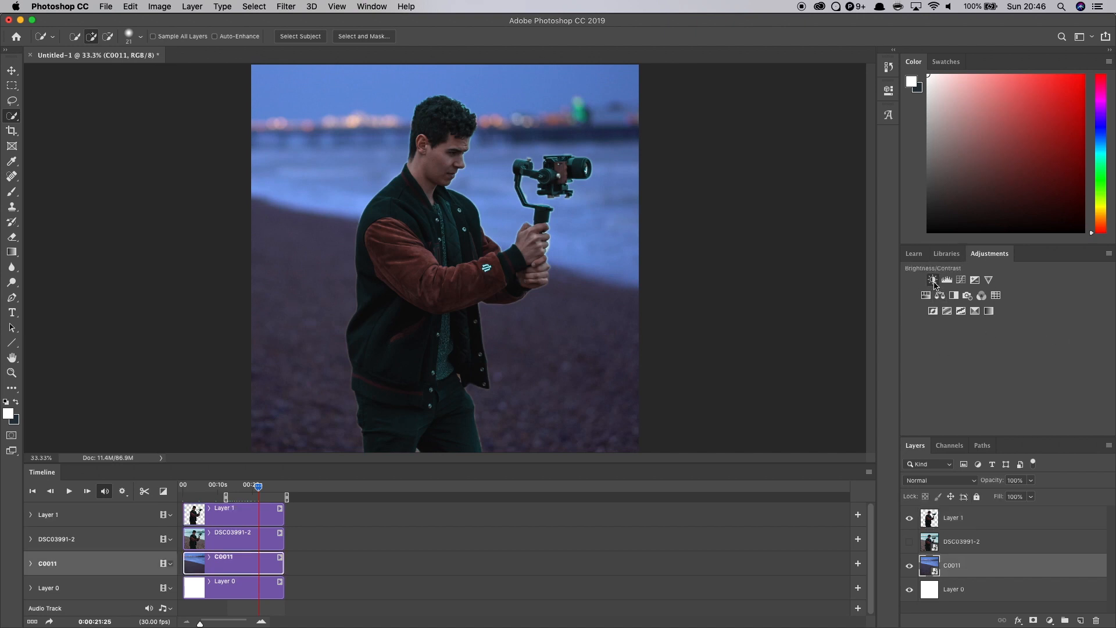
pyautogui.click(932, 279)
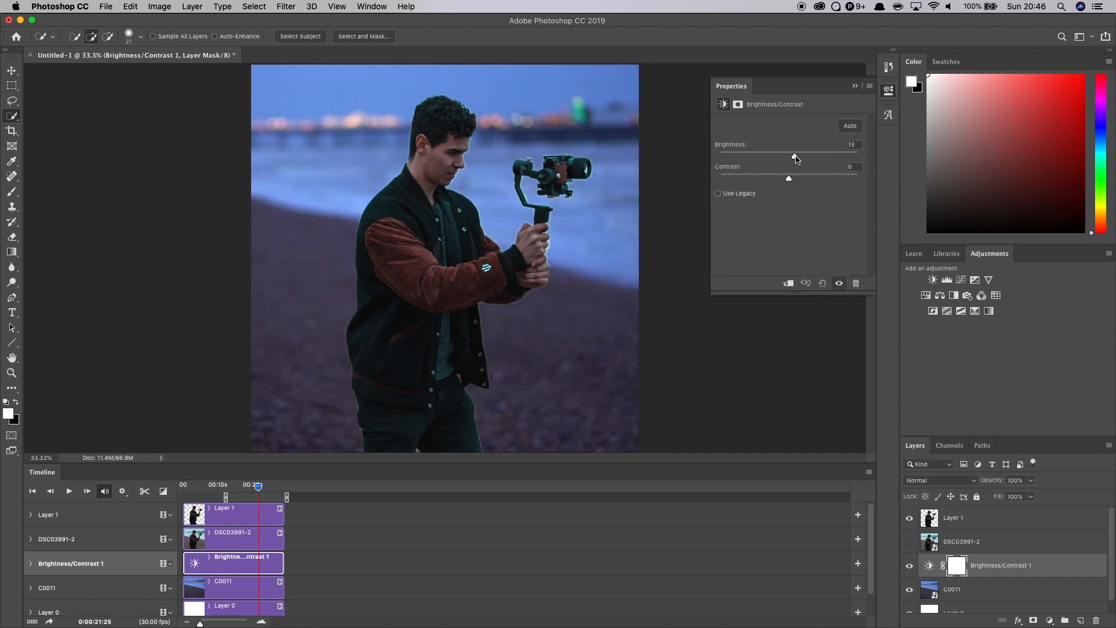
pyautogui.moveTo(789, 156); pyautogui.dragTo(821, 156)
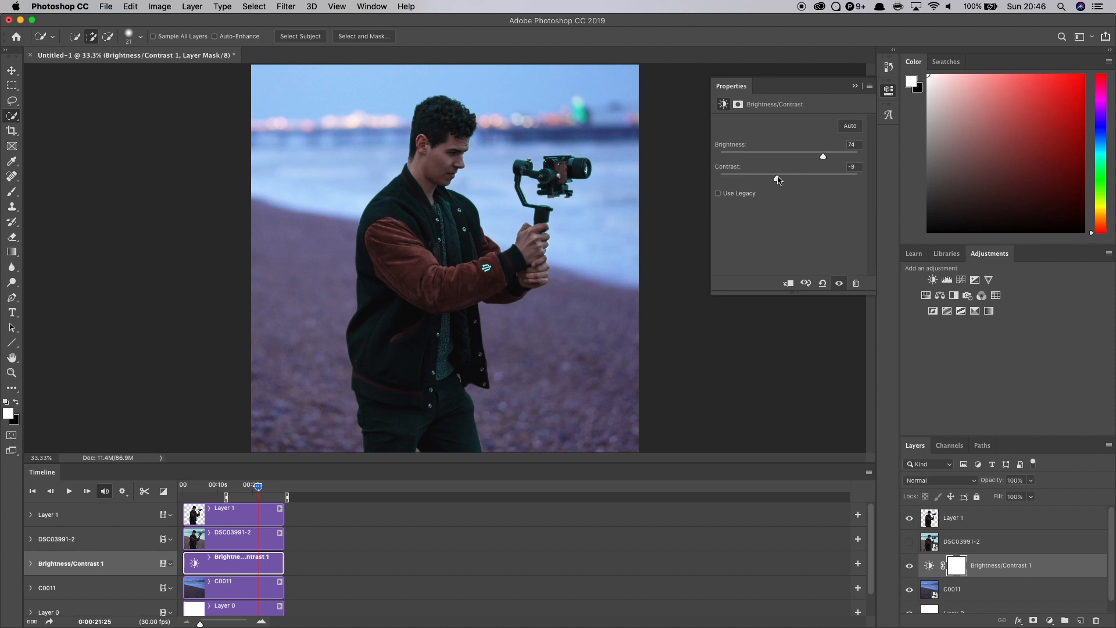
pyautogui.moveTo(780, 178); pyautogui.dragTo(809, 178)
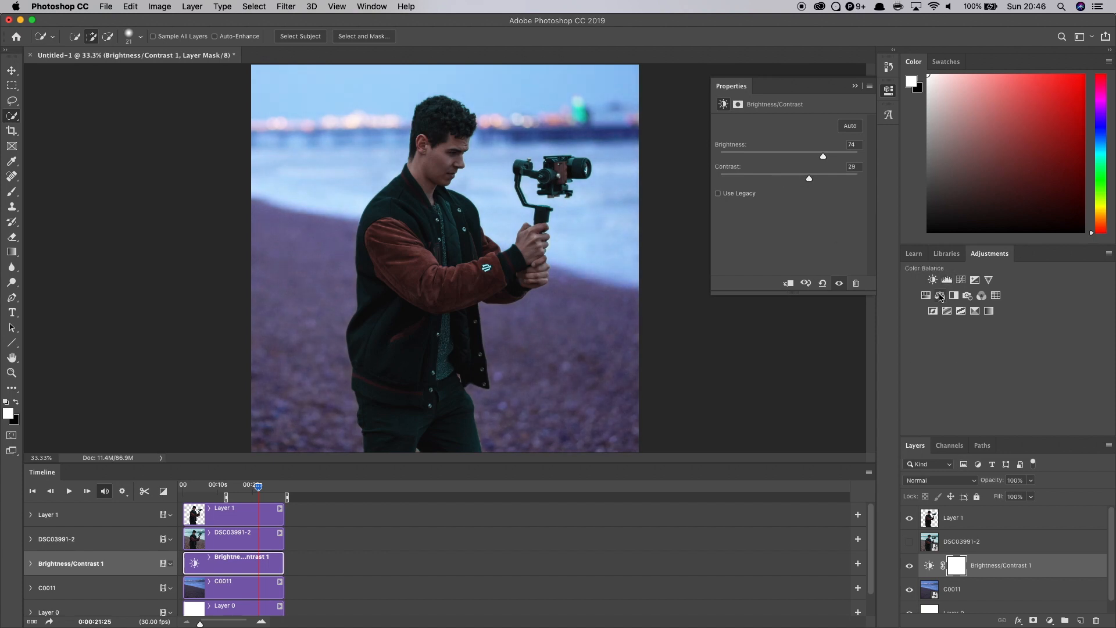
# Add a Color Balance layer shifting midtones to cyan -22, green +14, yellow -17.
pyautogui.click(939, 295)
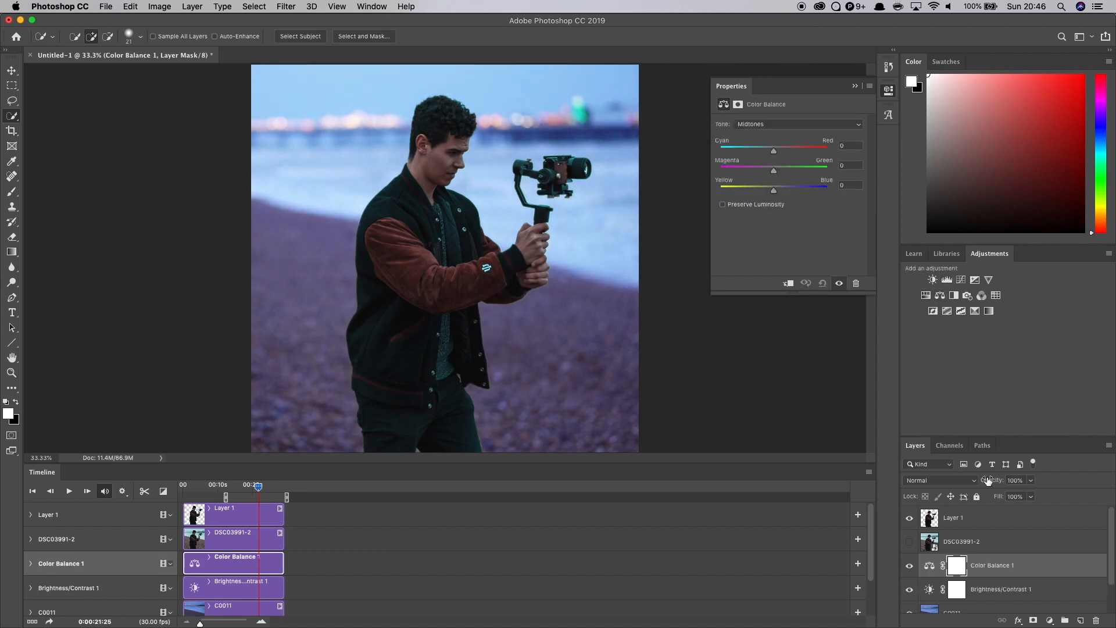
pyautogui.moveTo(773, 150); pyautogui.dragTo(777, 150)
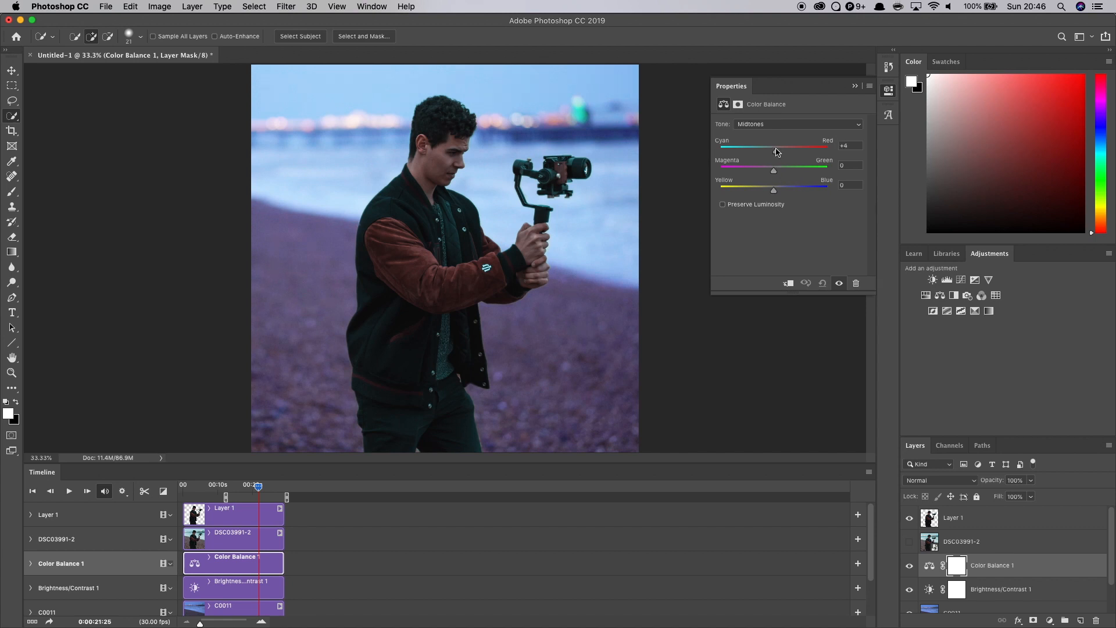
pyautogui.moveTo(773, 147); pyautogui.dragTo(763, 147)
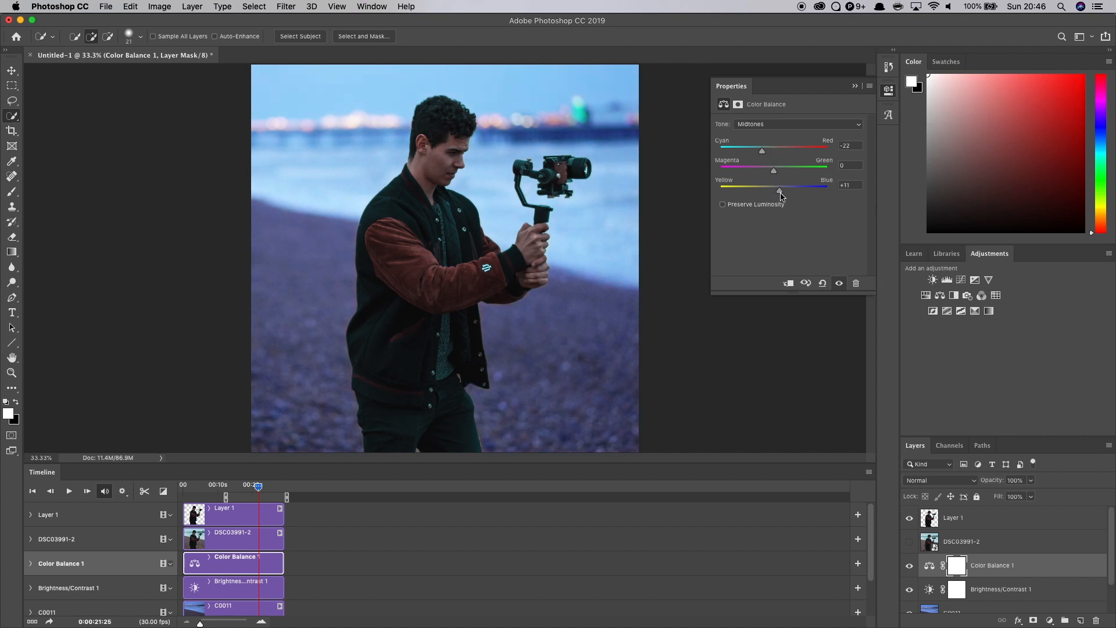
pyautogui.moveTo(779, 187); pyautogui.dragTo(772, 186)
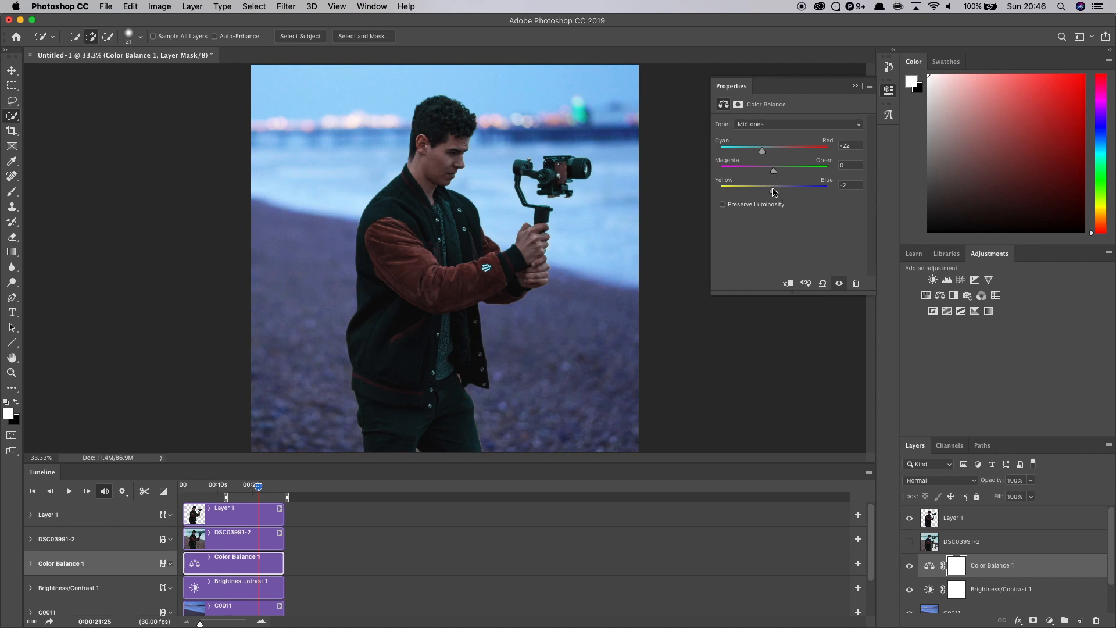
pyautogui.moveTo(773, 186); pyautogui.dragTo(764, 186)
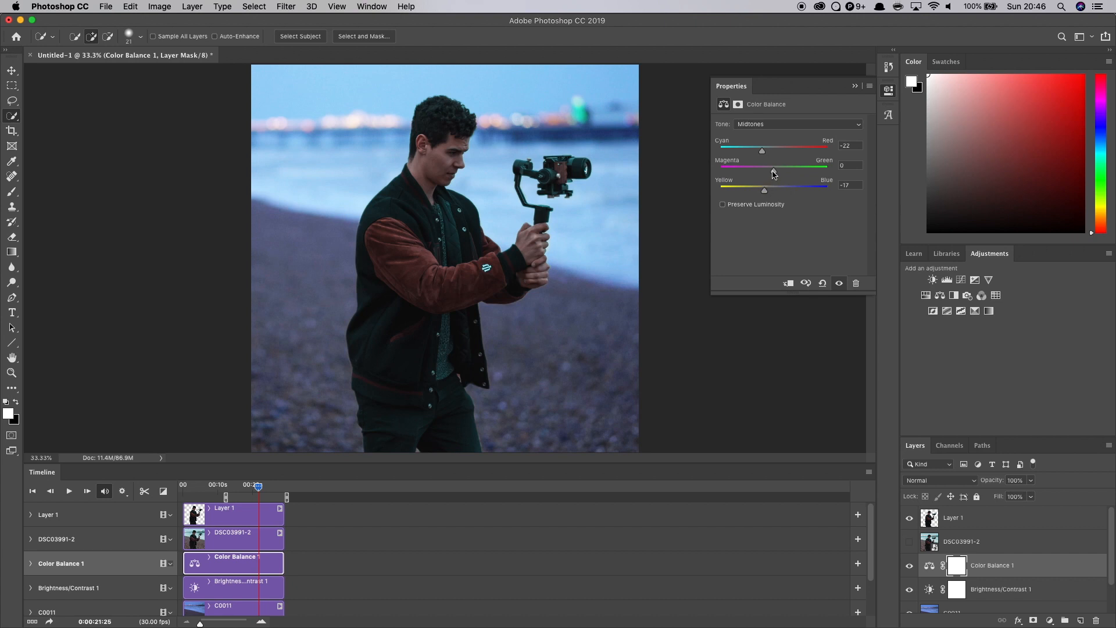
pyautogui.moveTo(764, 170); pyautogui.dragTo(782, 171)
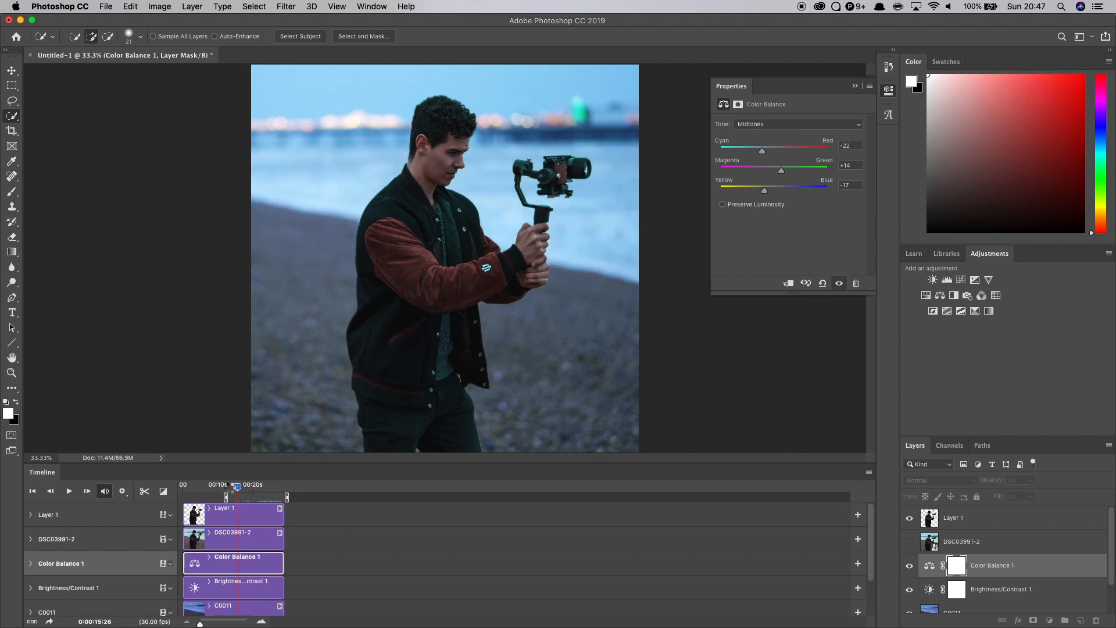
# Bring up the Render Video dialog from the Timeline panel menu.
pyautogui.click(68, 492)
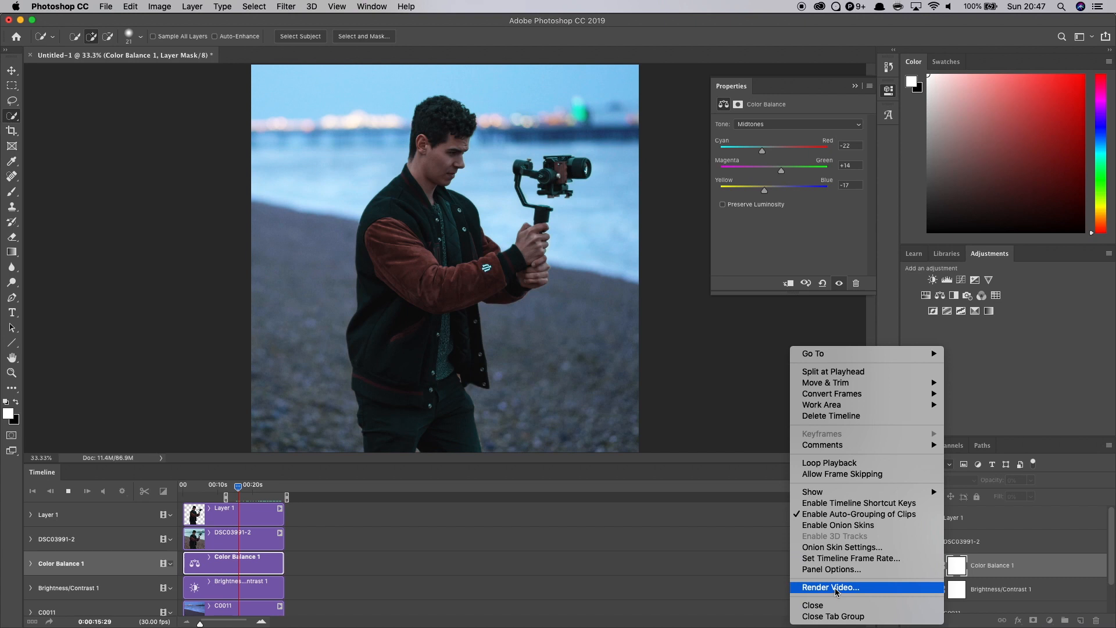
pyautogui.click(831, 587)
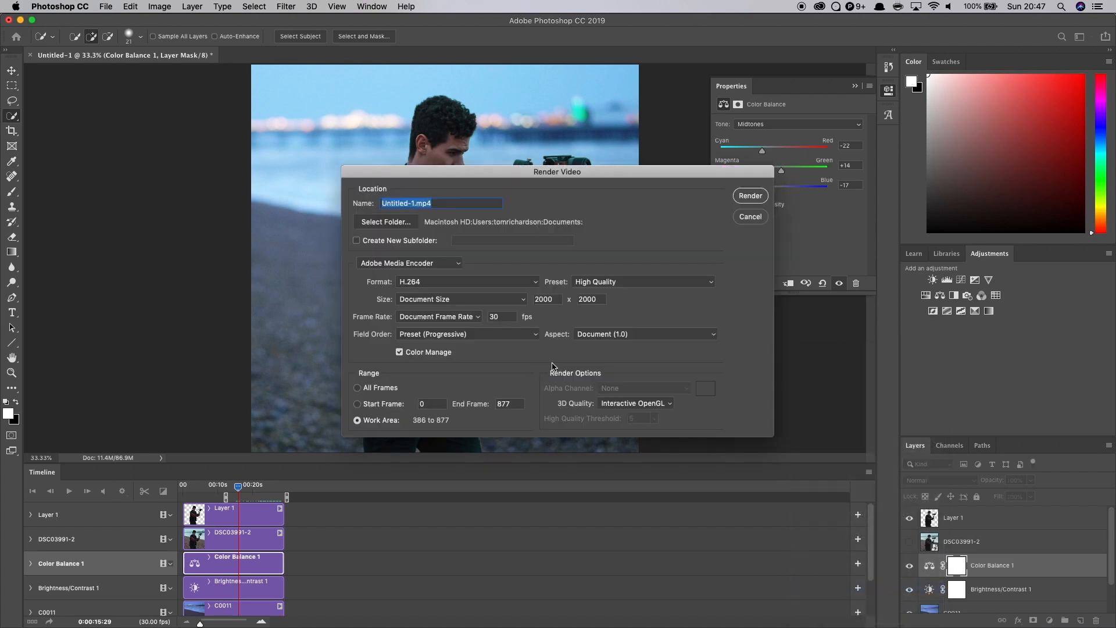